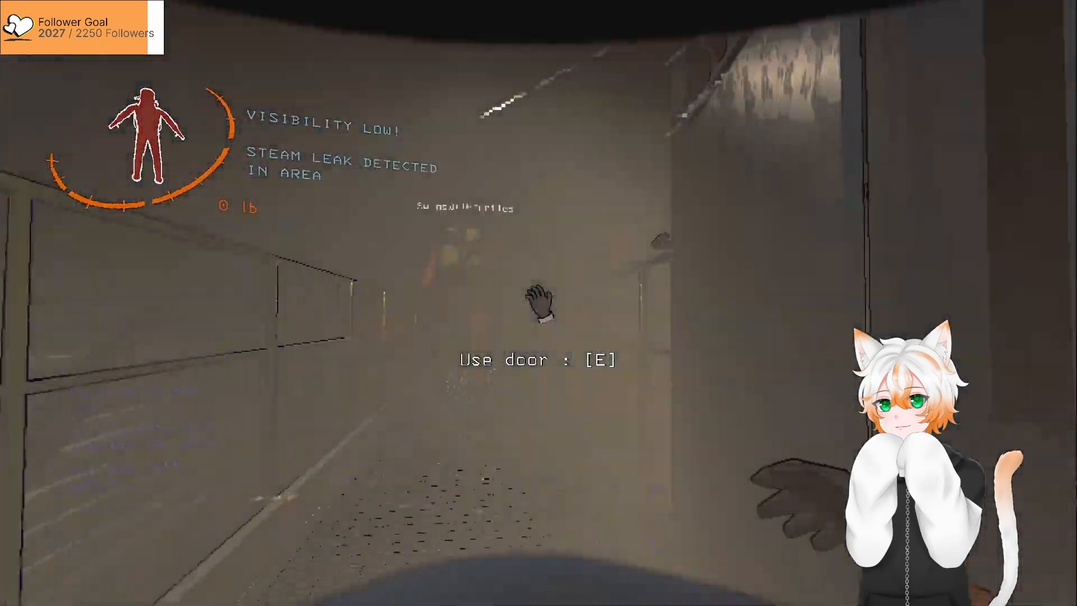
key(e)
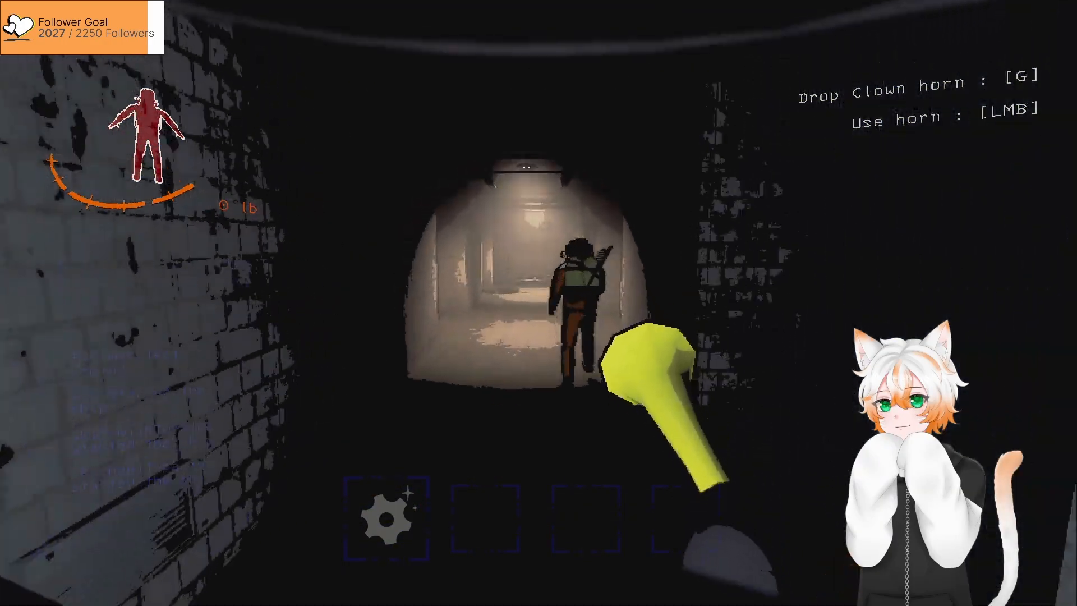
click(653, 411)
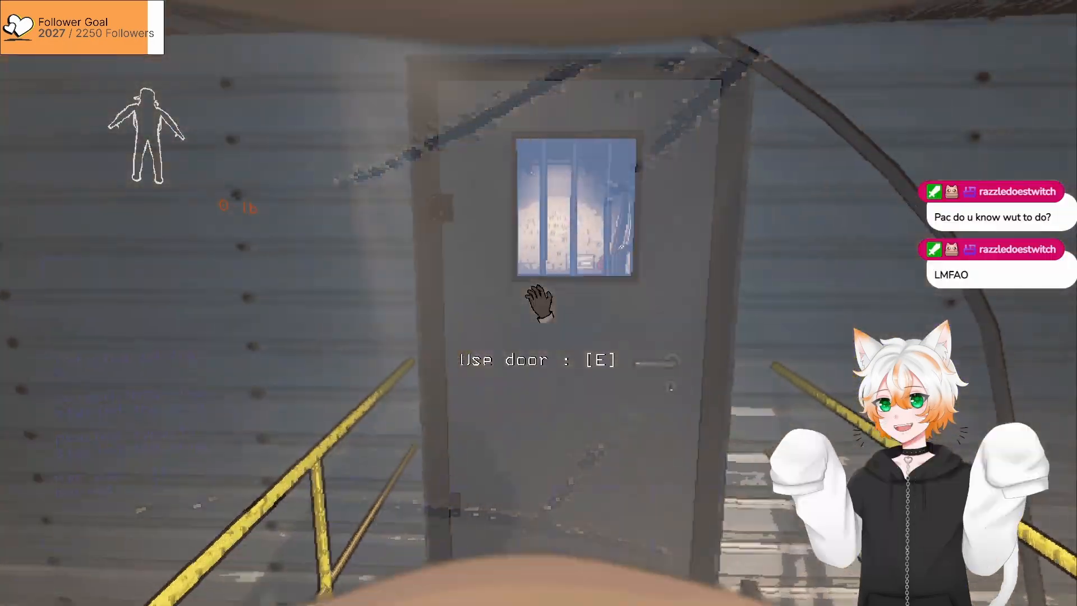
key(e)
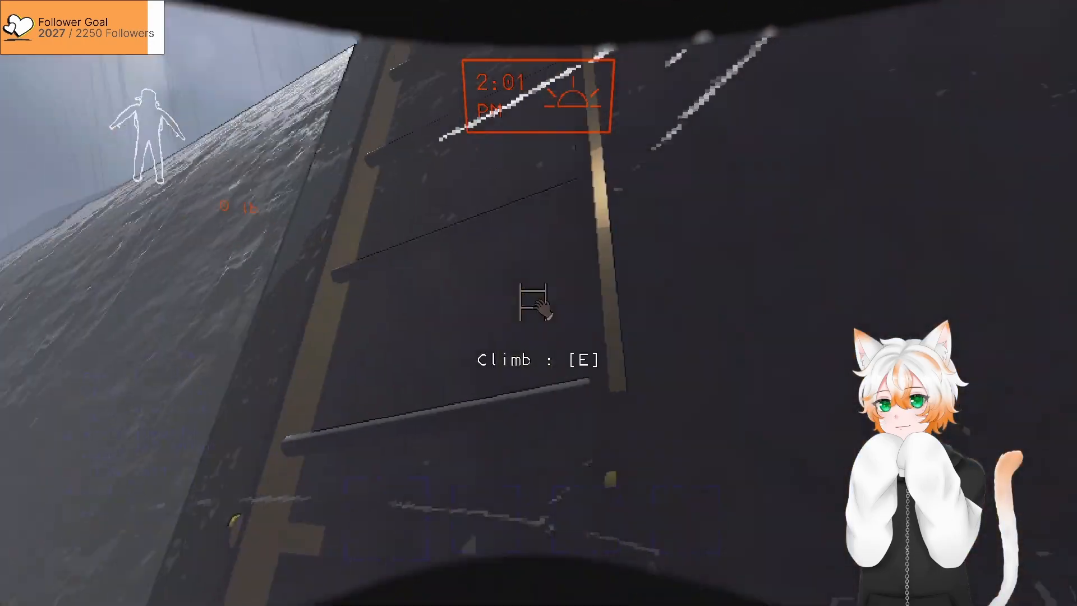
key(e)
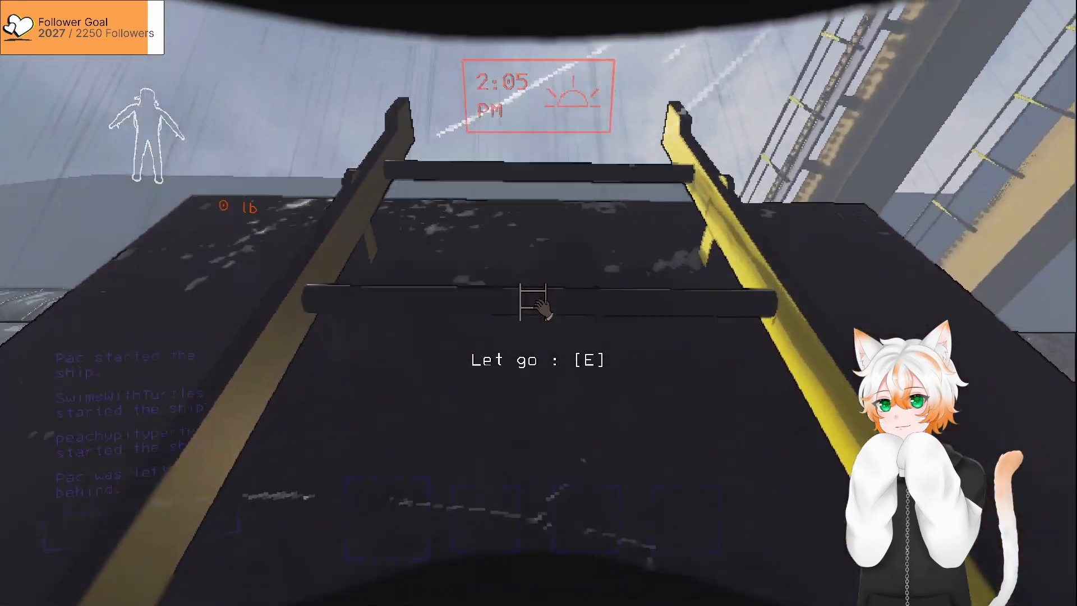
key(e)
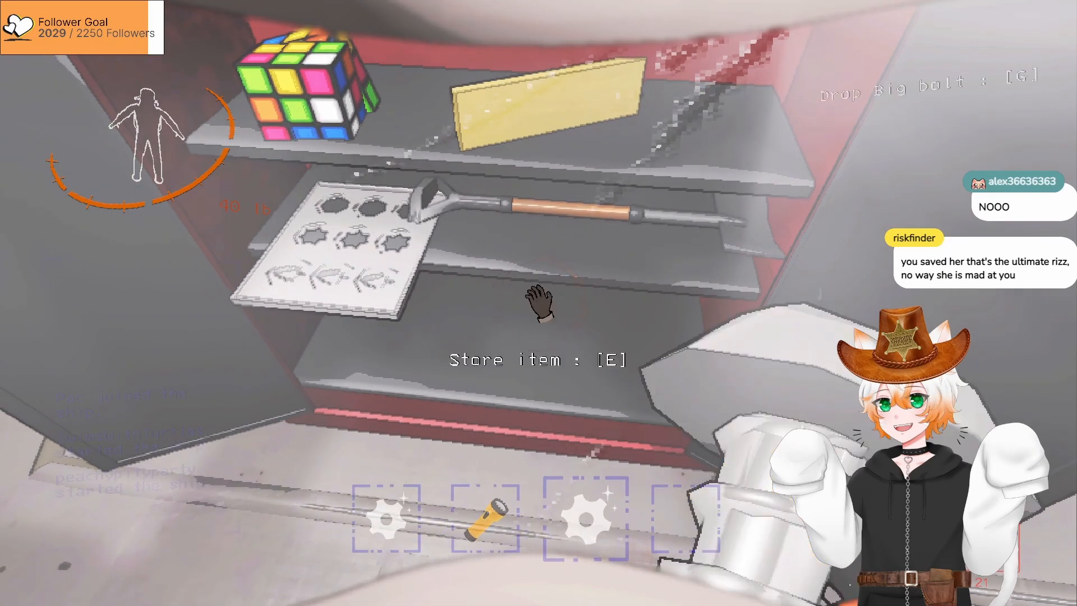
mouse_move(539, 306)
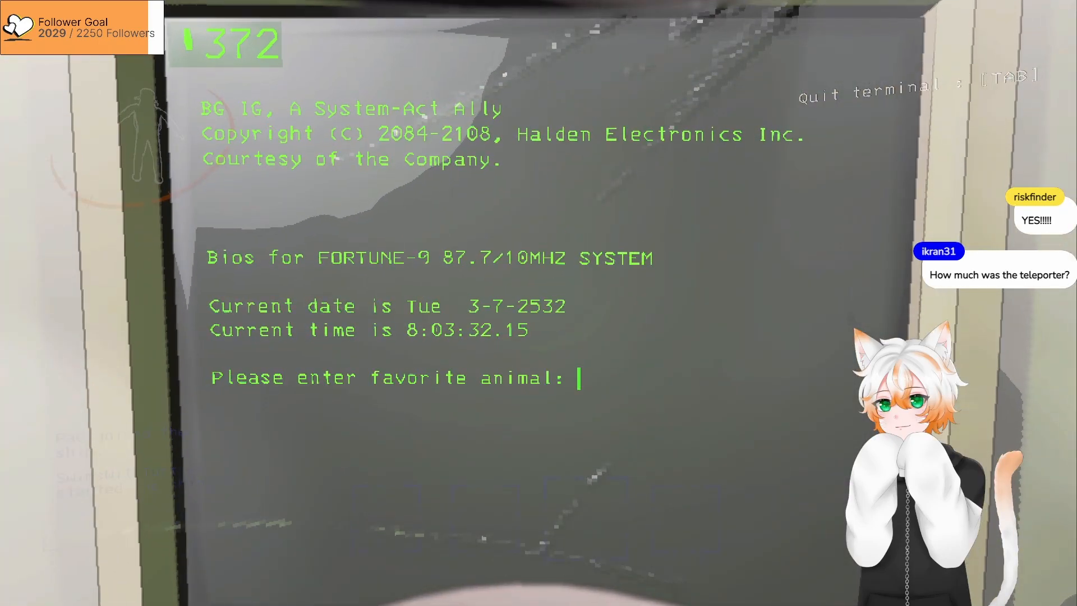
text(a)
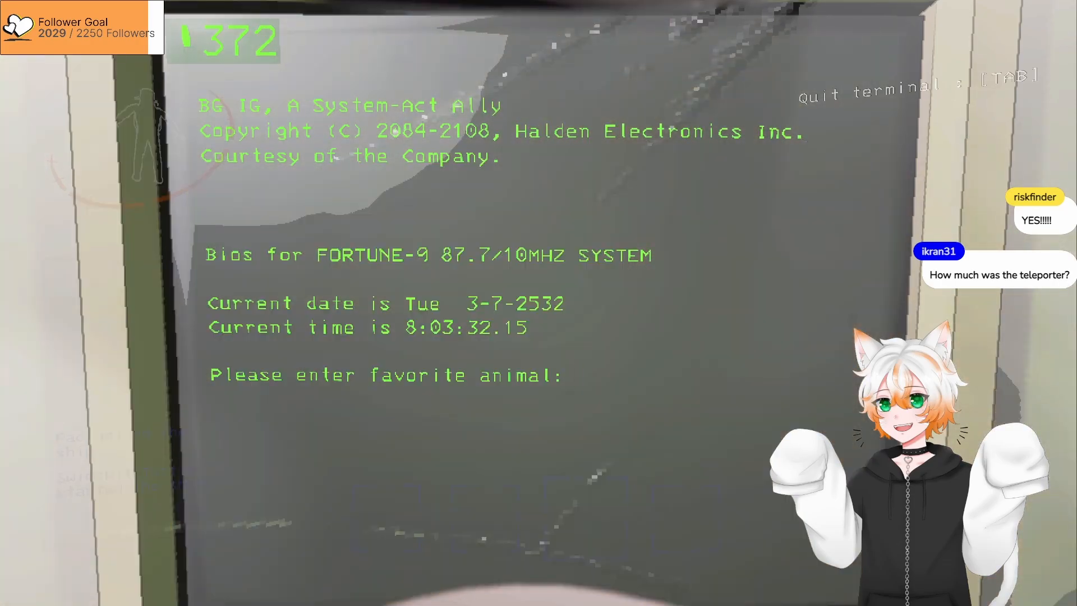
text(ca)
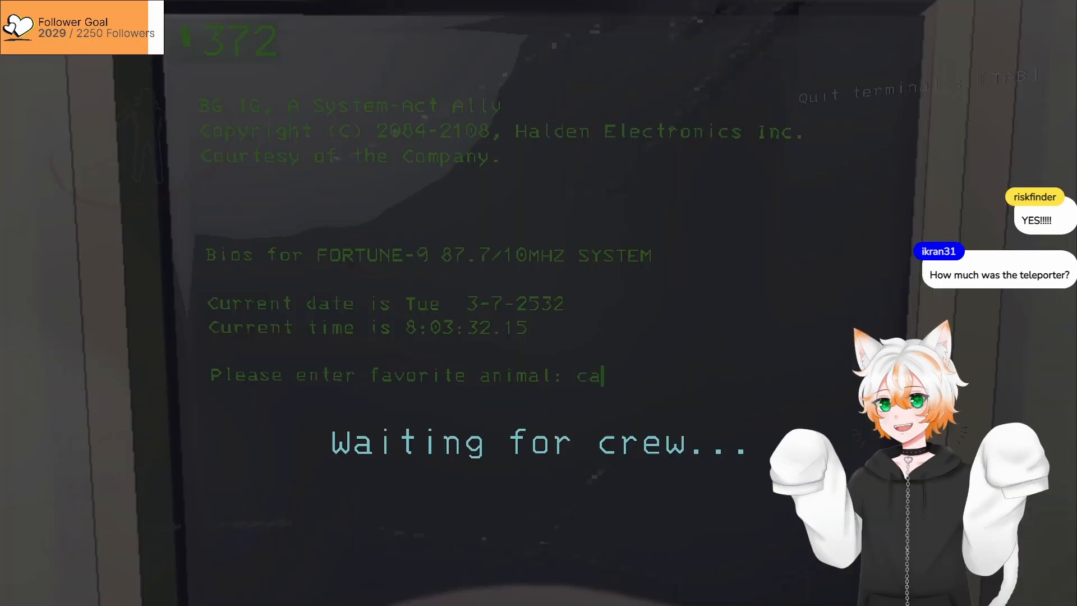
key(enter)
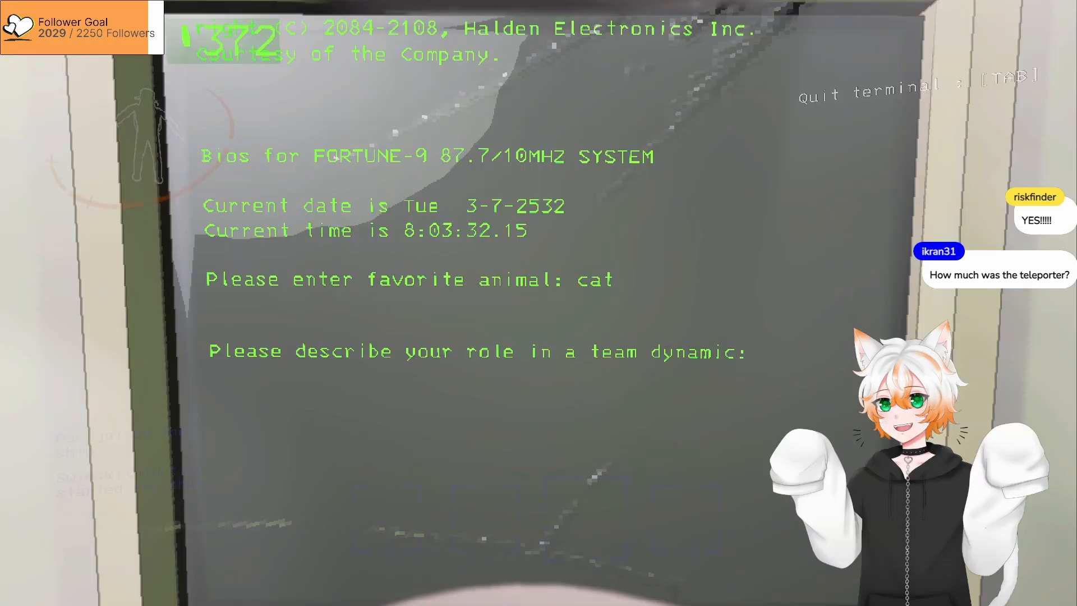
text(help)
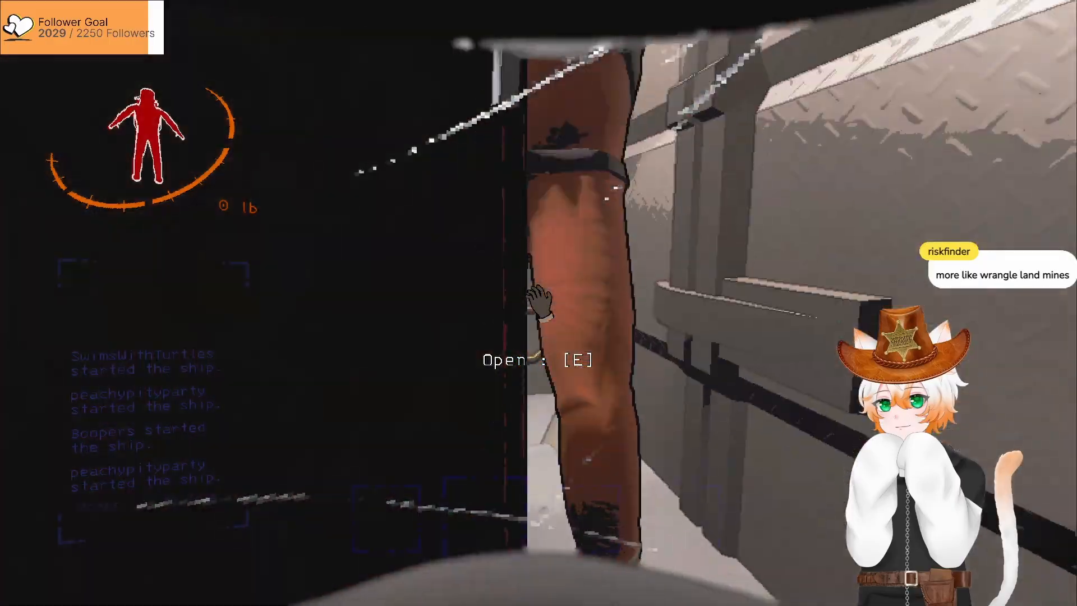
key(e)
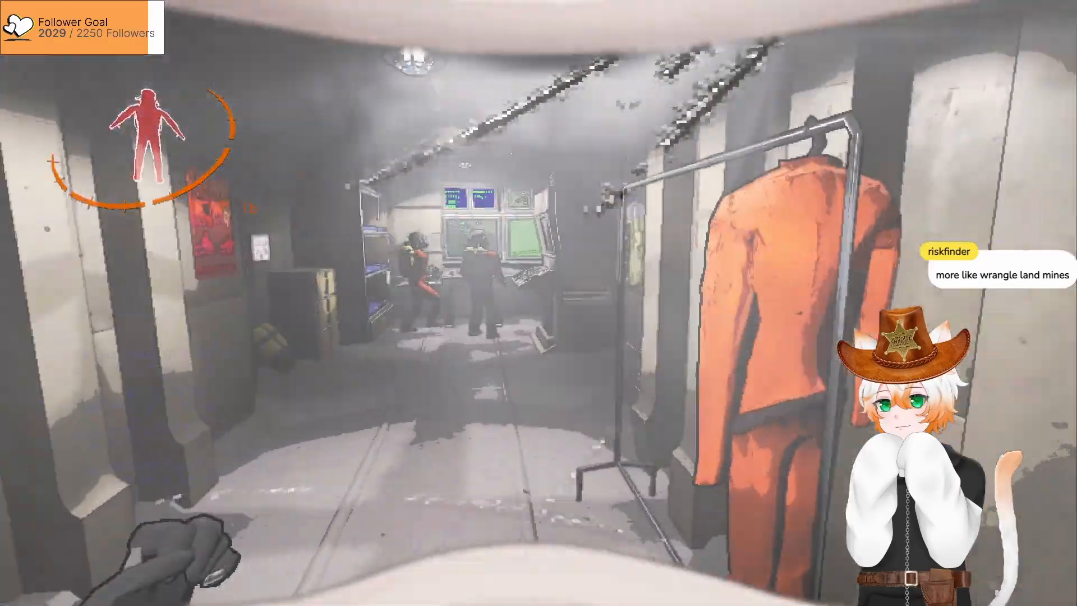